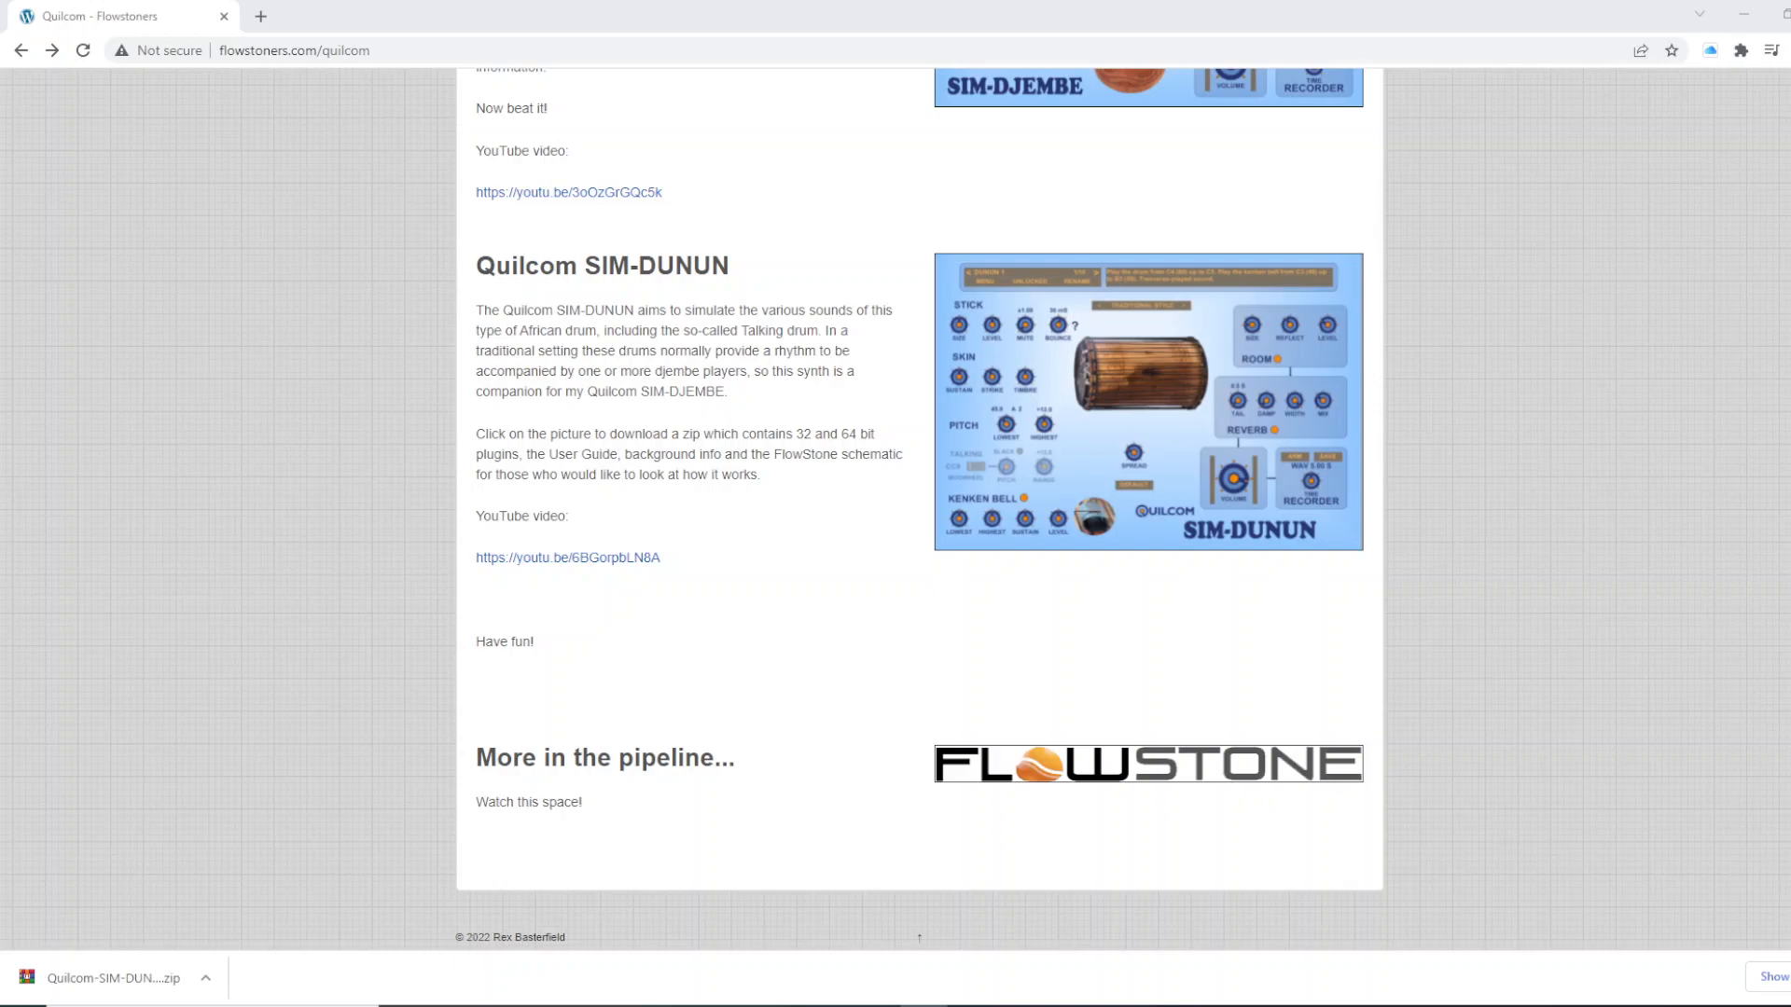
mouse_move(1572, 627)
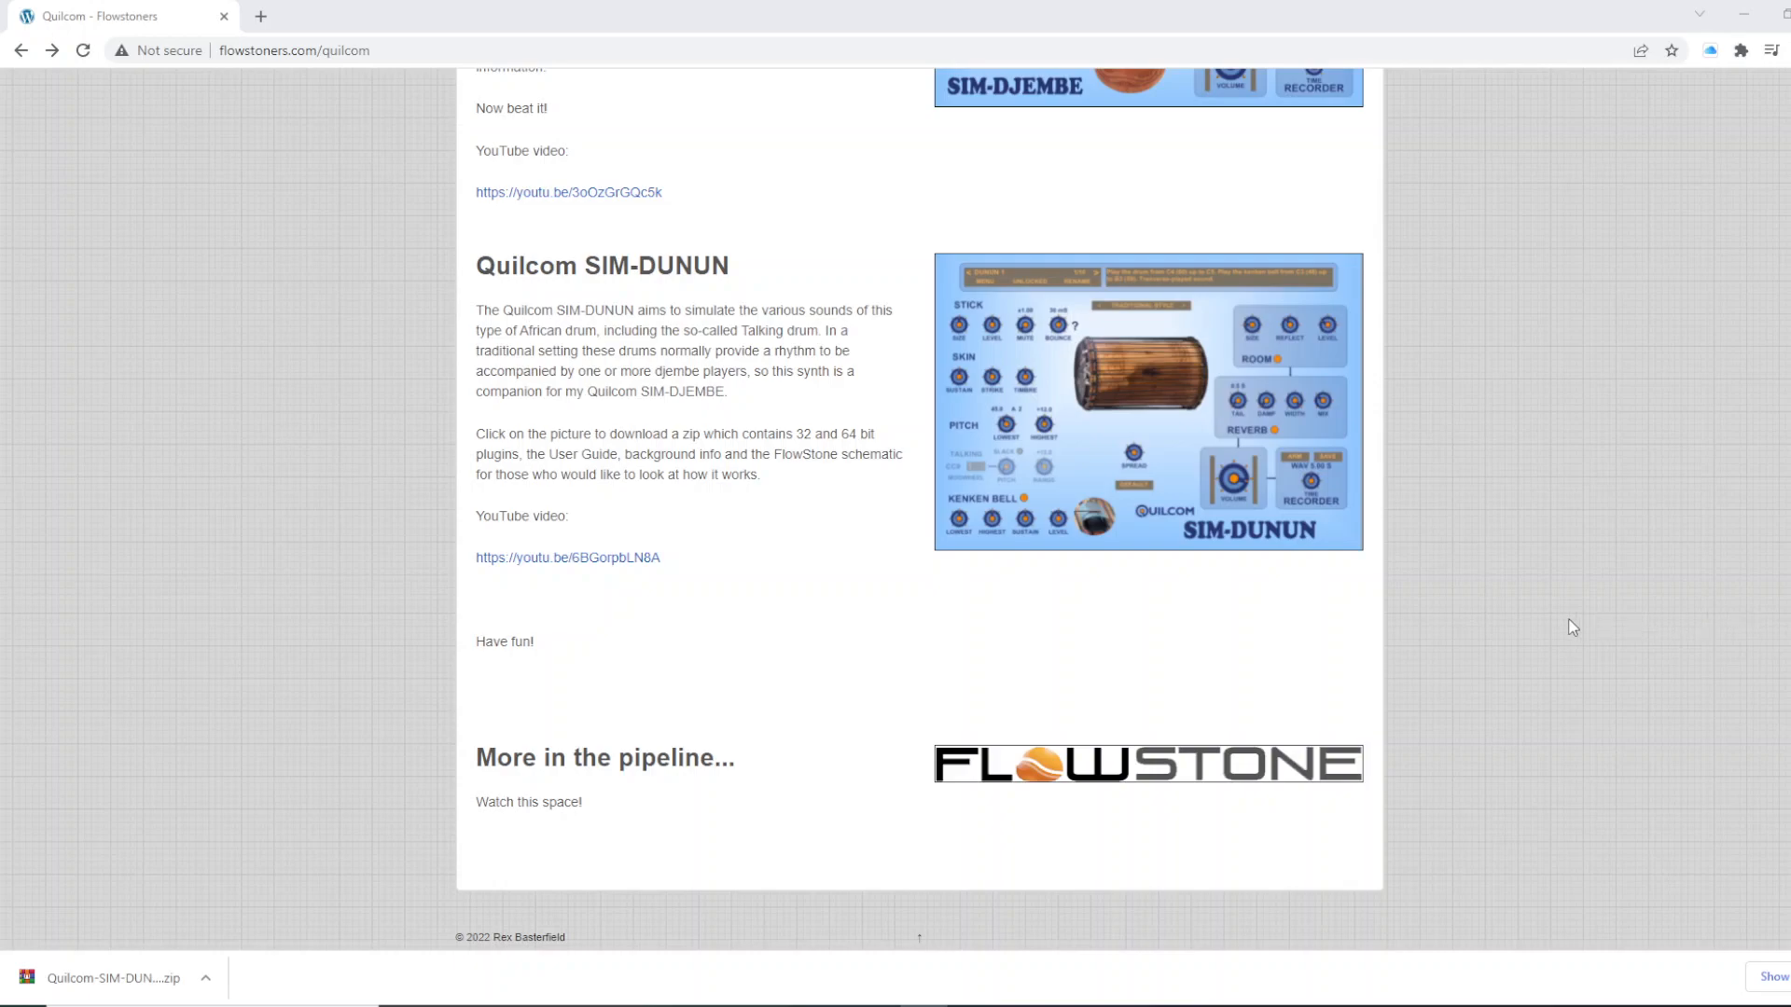
mouse_move(1541, 660)
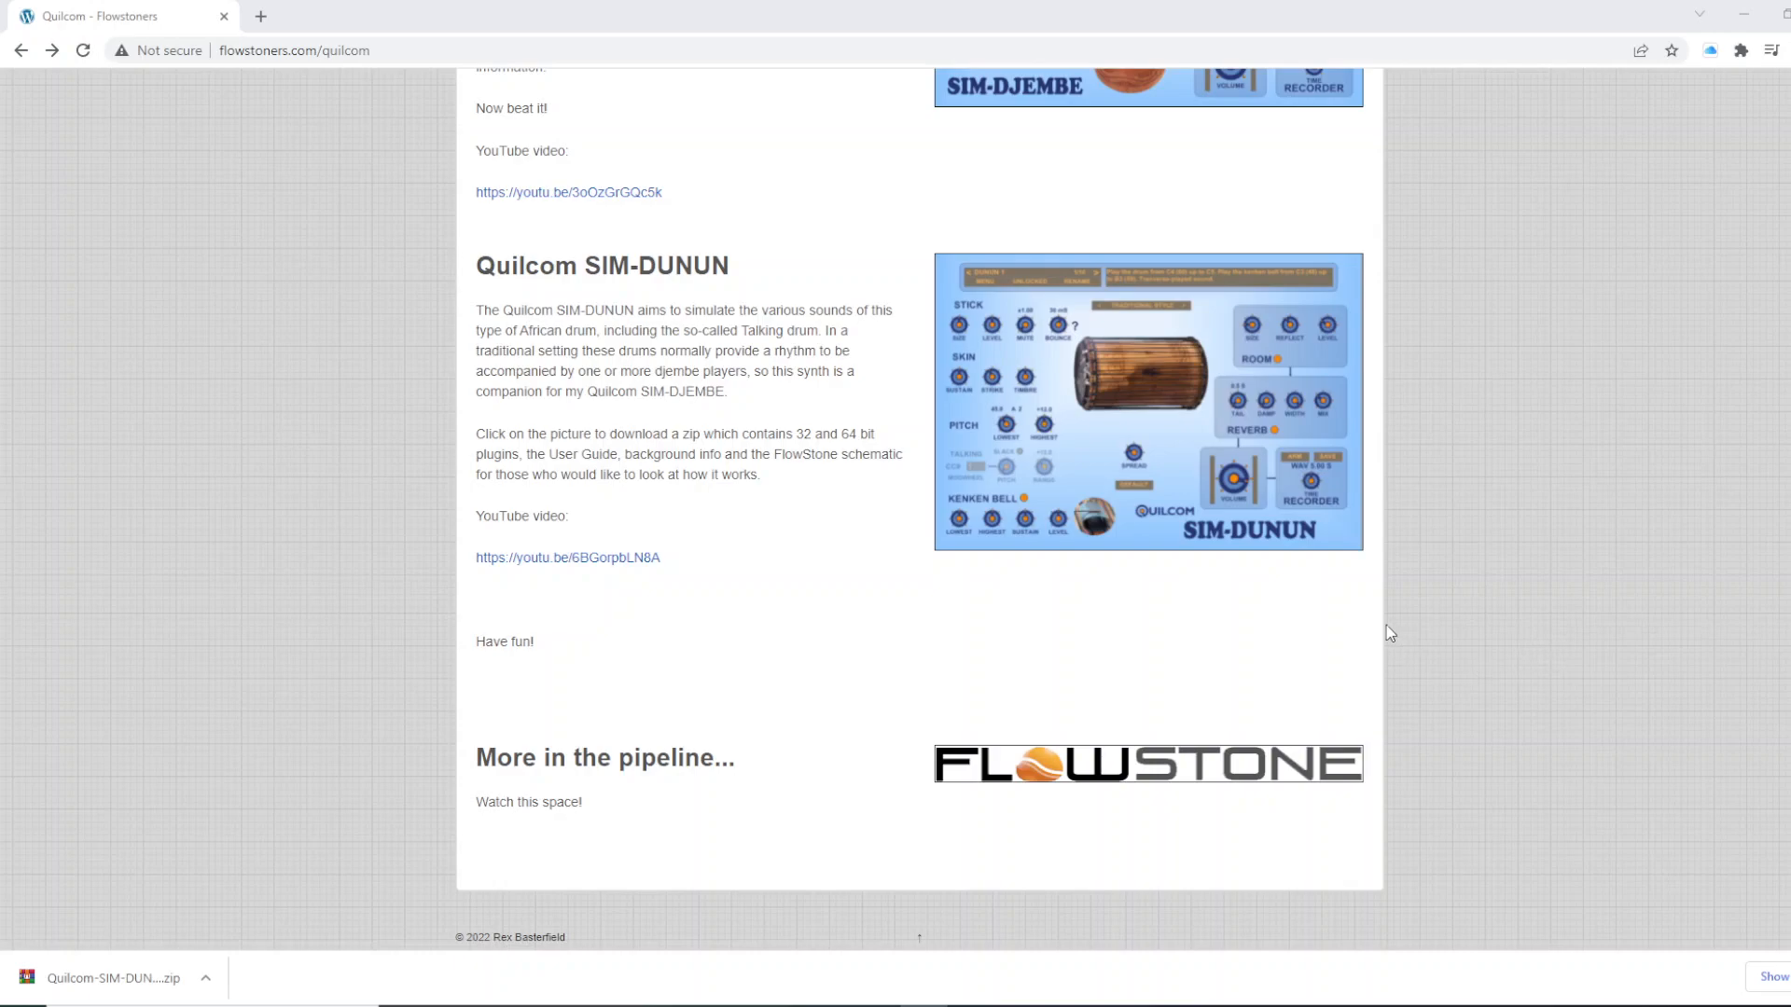
mouse_move(1191, 469)
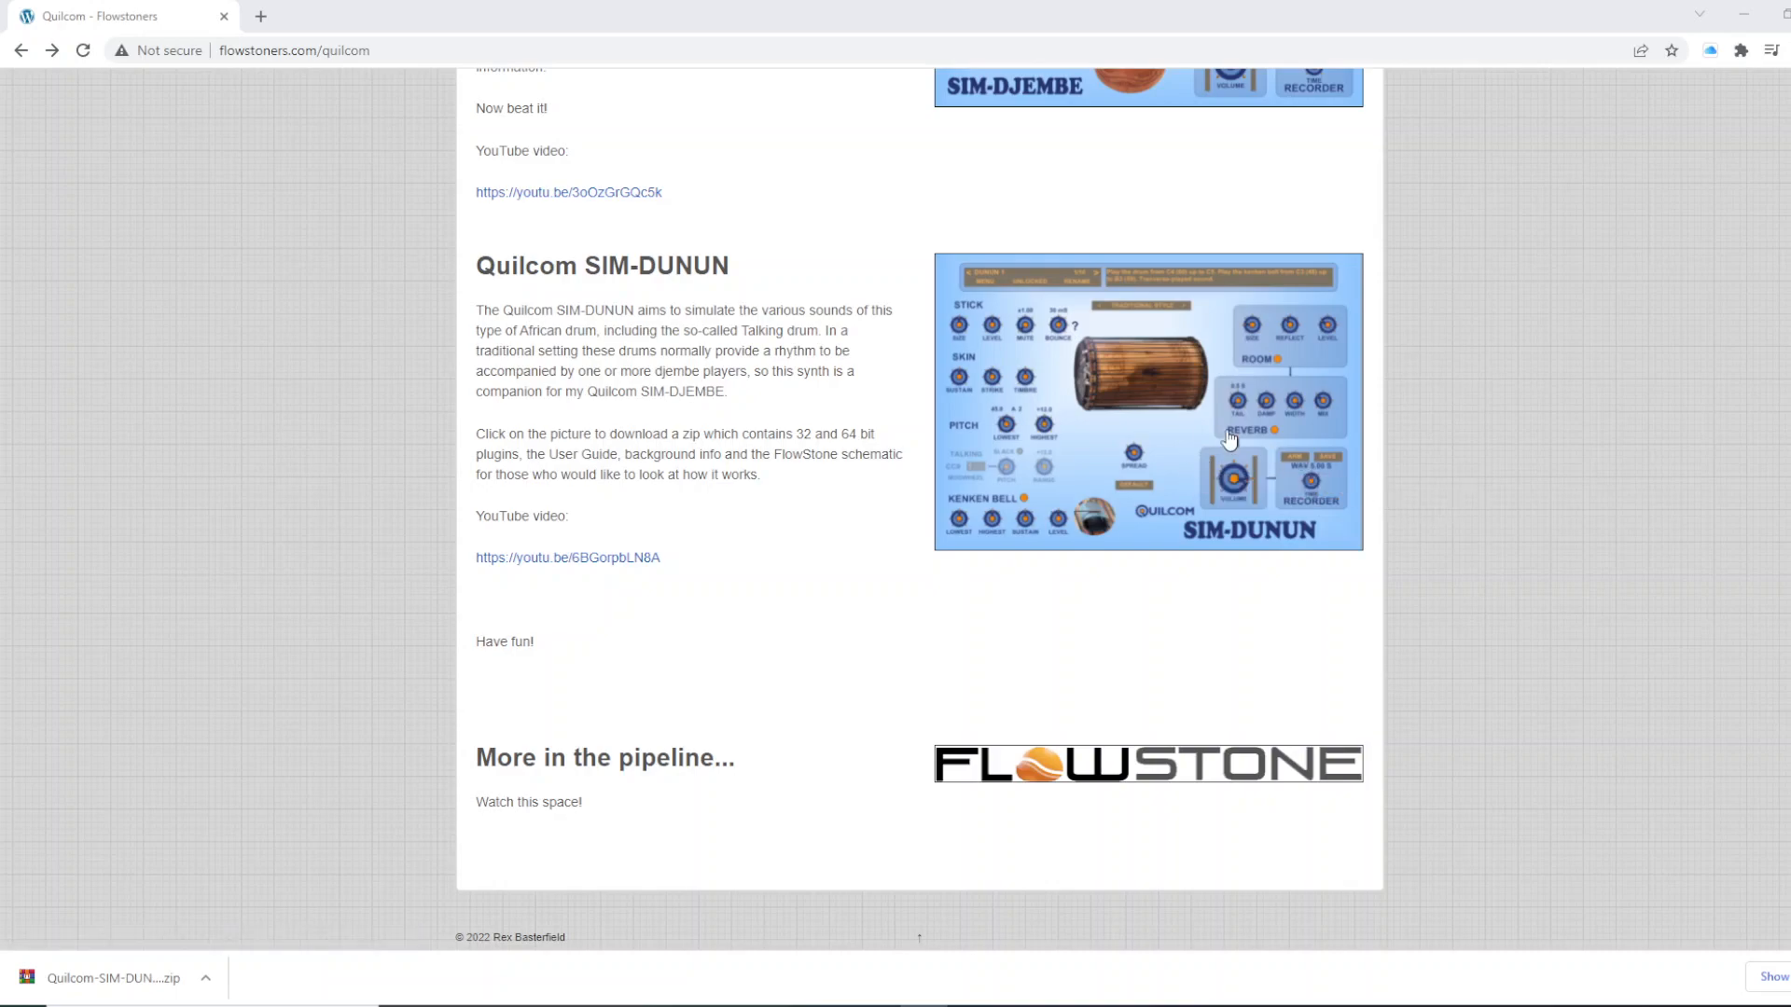
- Download the SIM-DUNUN plugin zip, skipping the duplicate copy, and place its folder in Software > dll
click(1144, 400)
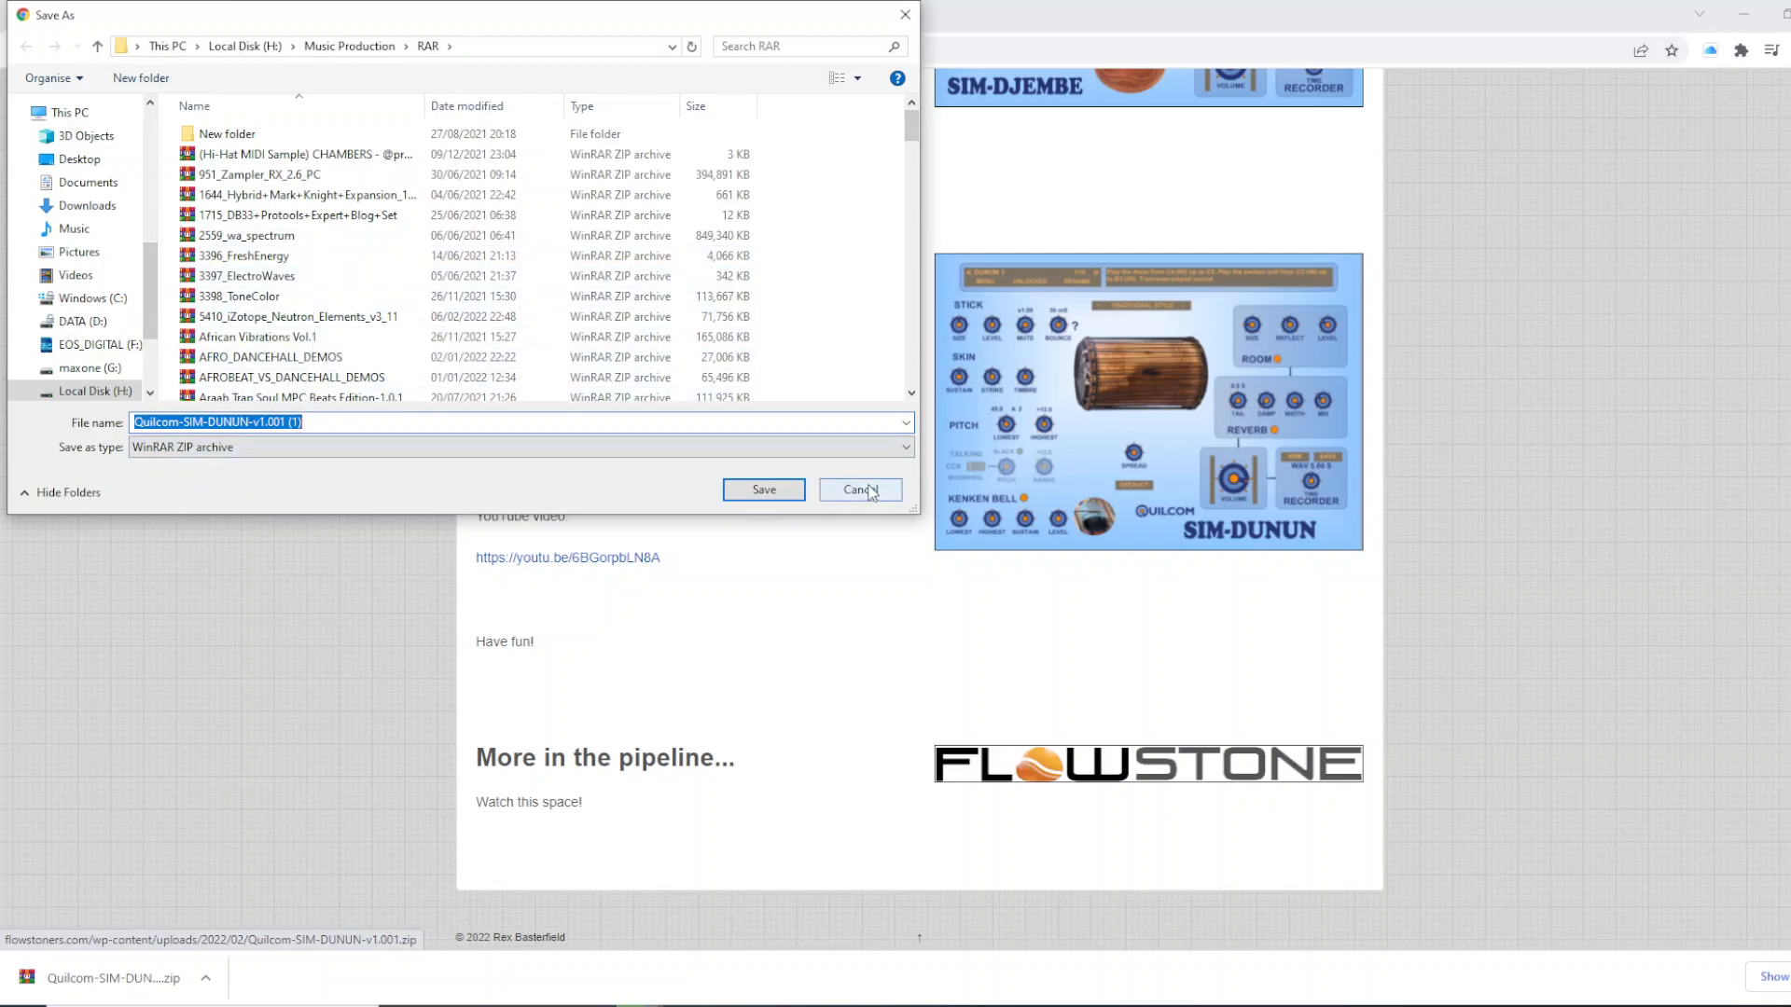
click(860, 489)
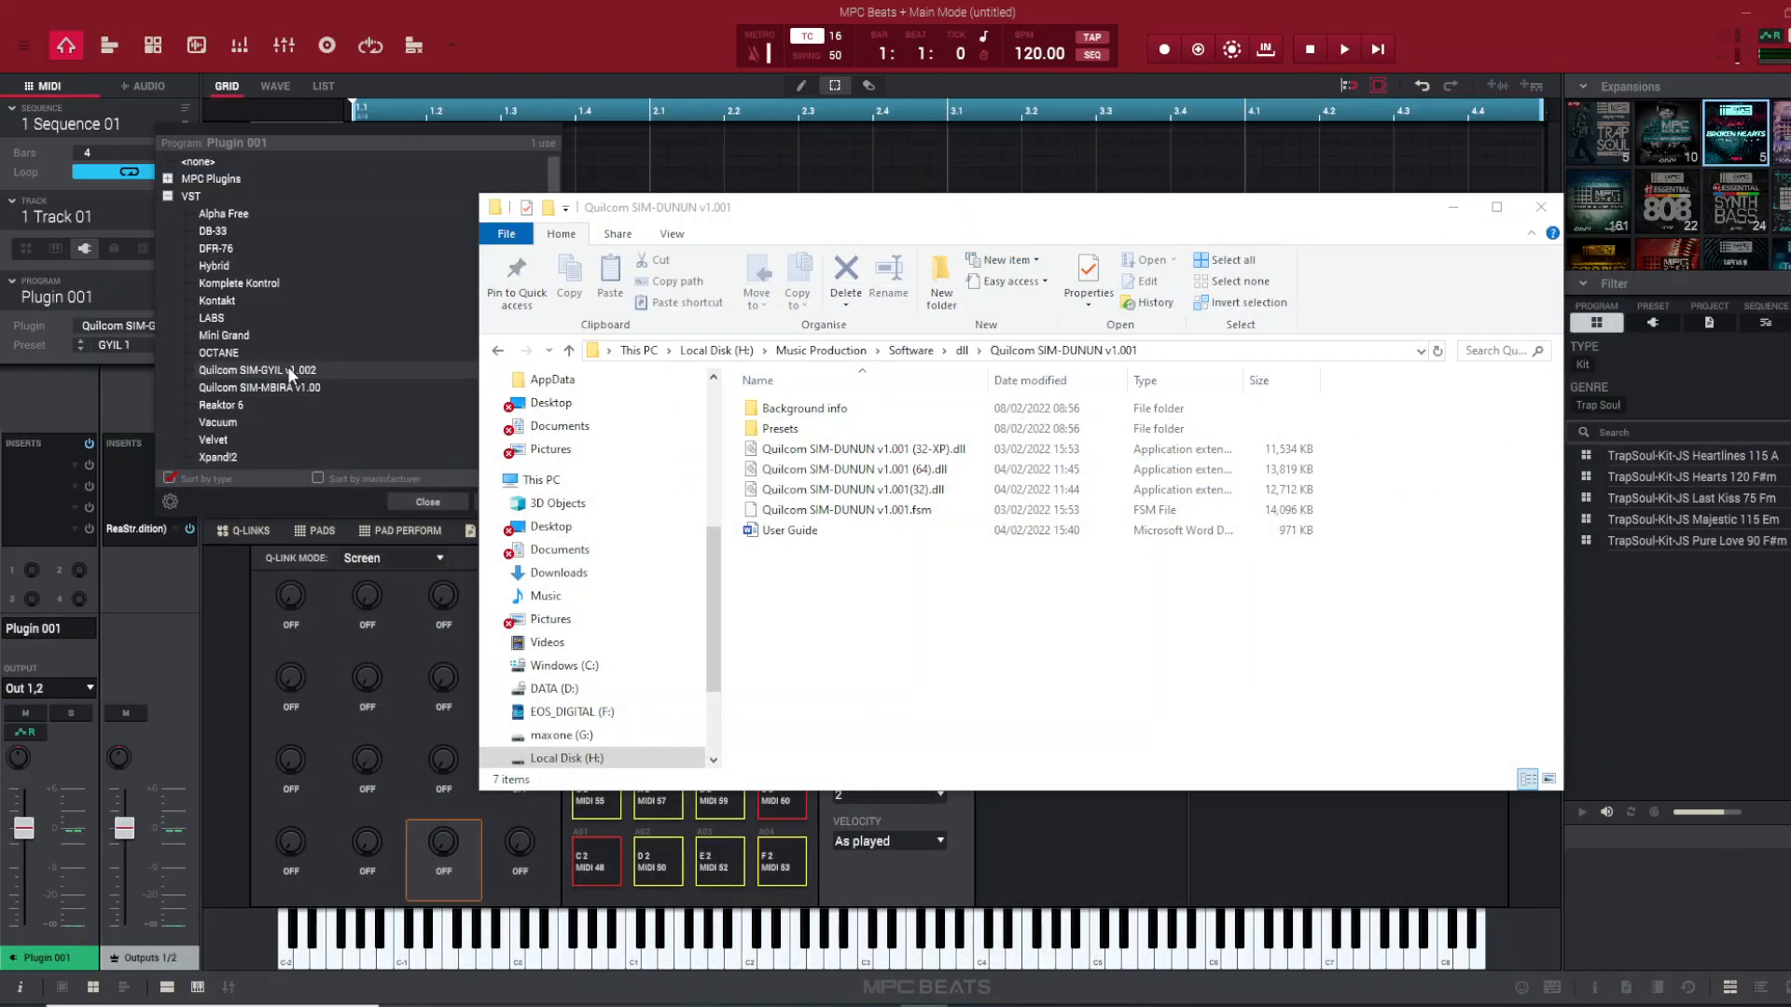
mouse_move(296, 387)
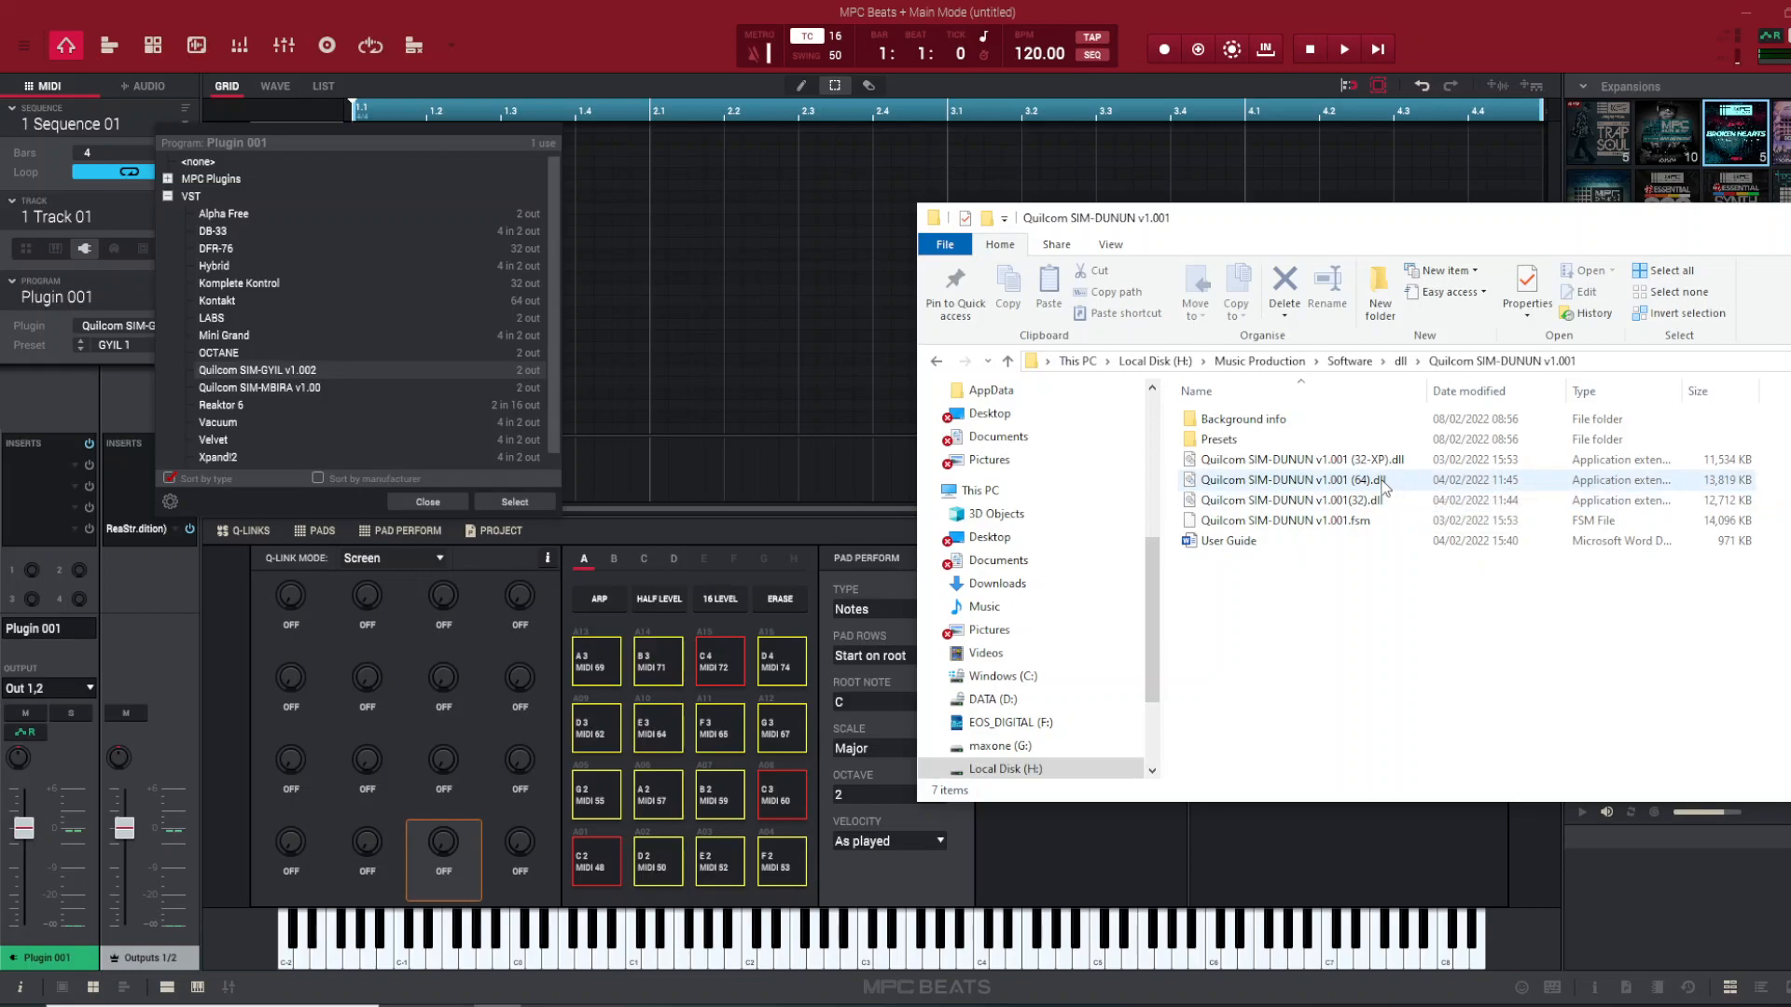
click(1290, 479)
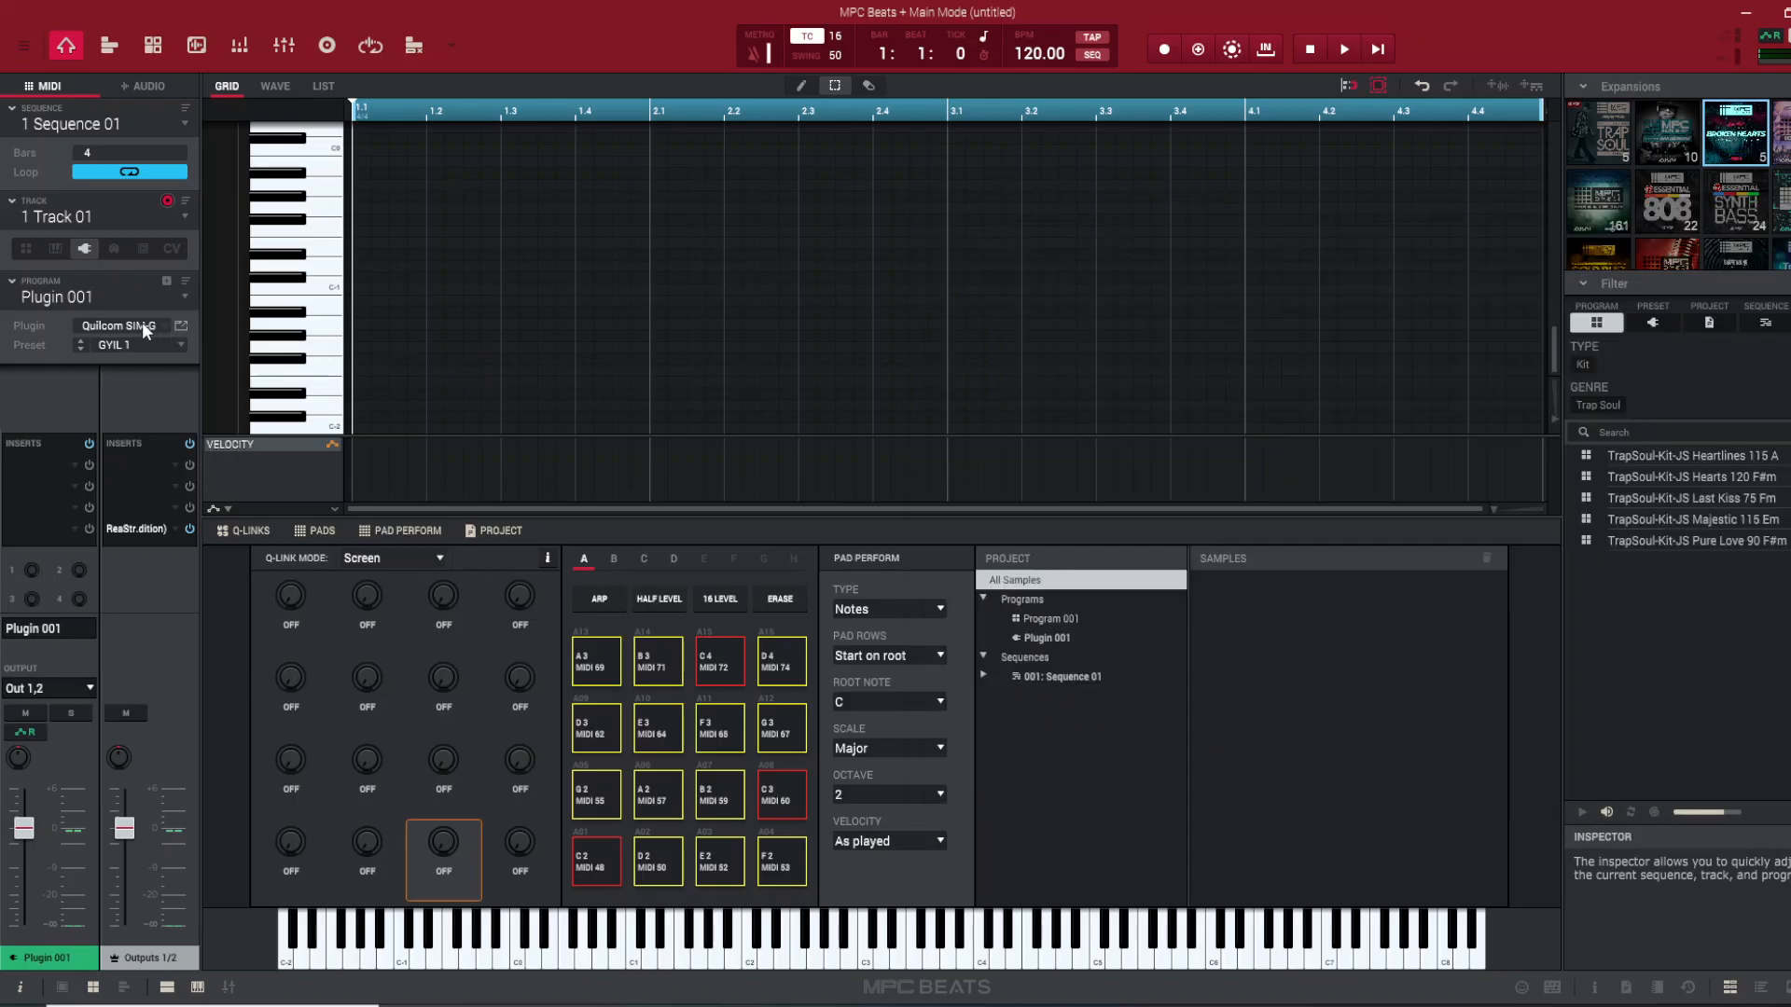
- Load Quilcom SIM-DUNUN v1.001 on Plugin 001 and show its drum interface window
click(120, 325)
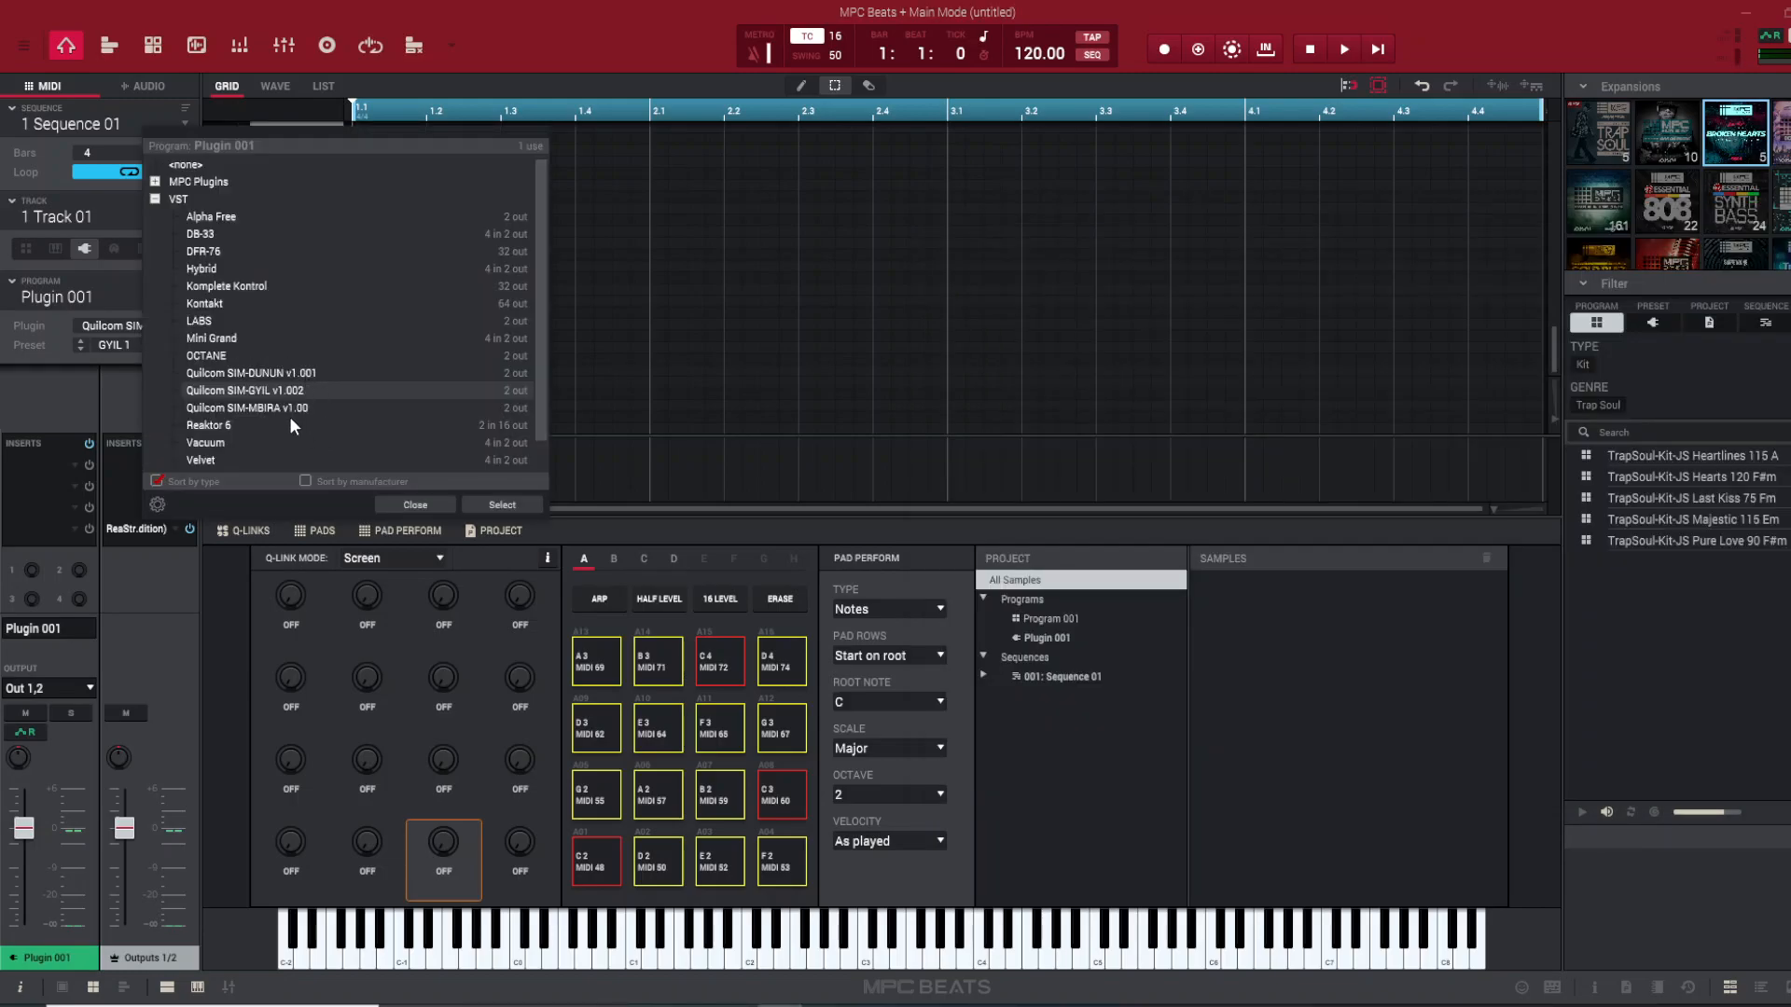
mouse_move(291, 382)
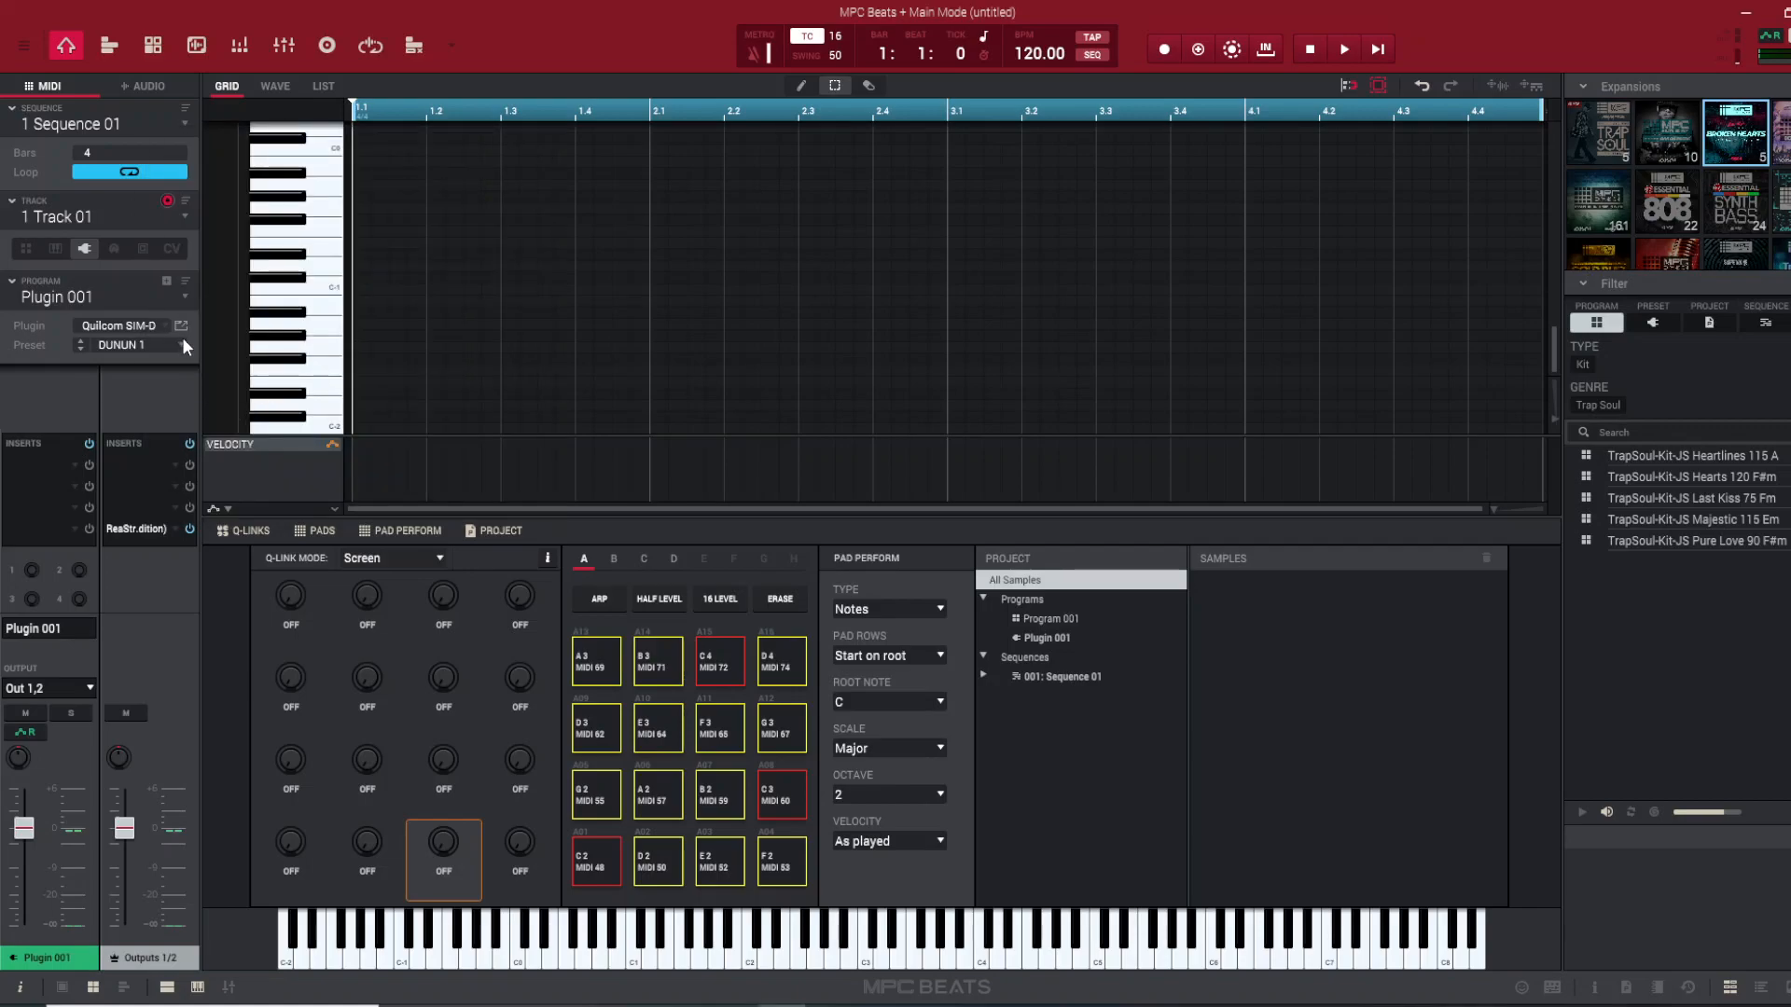
click(180, 326)
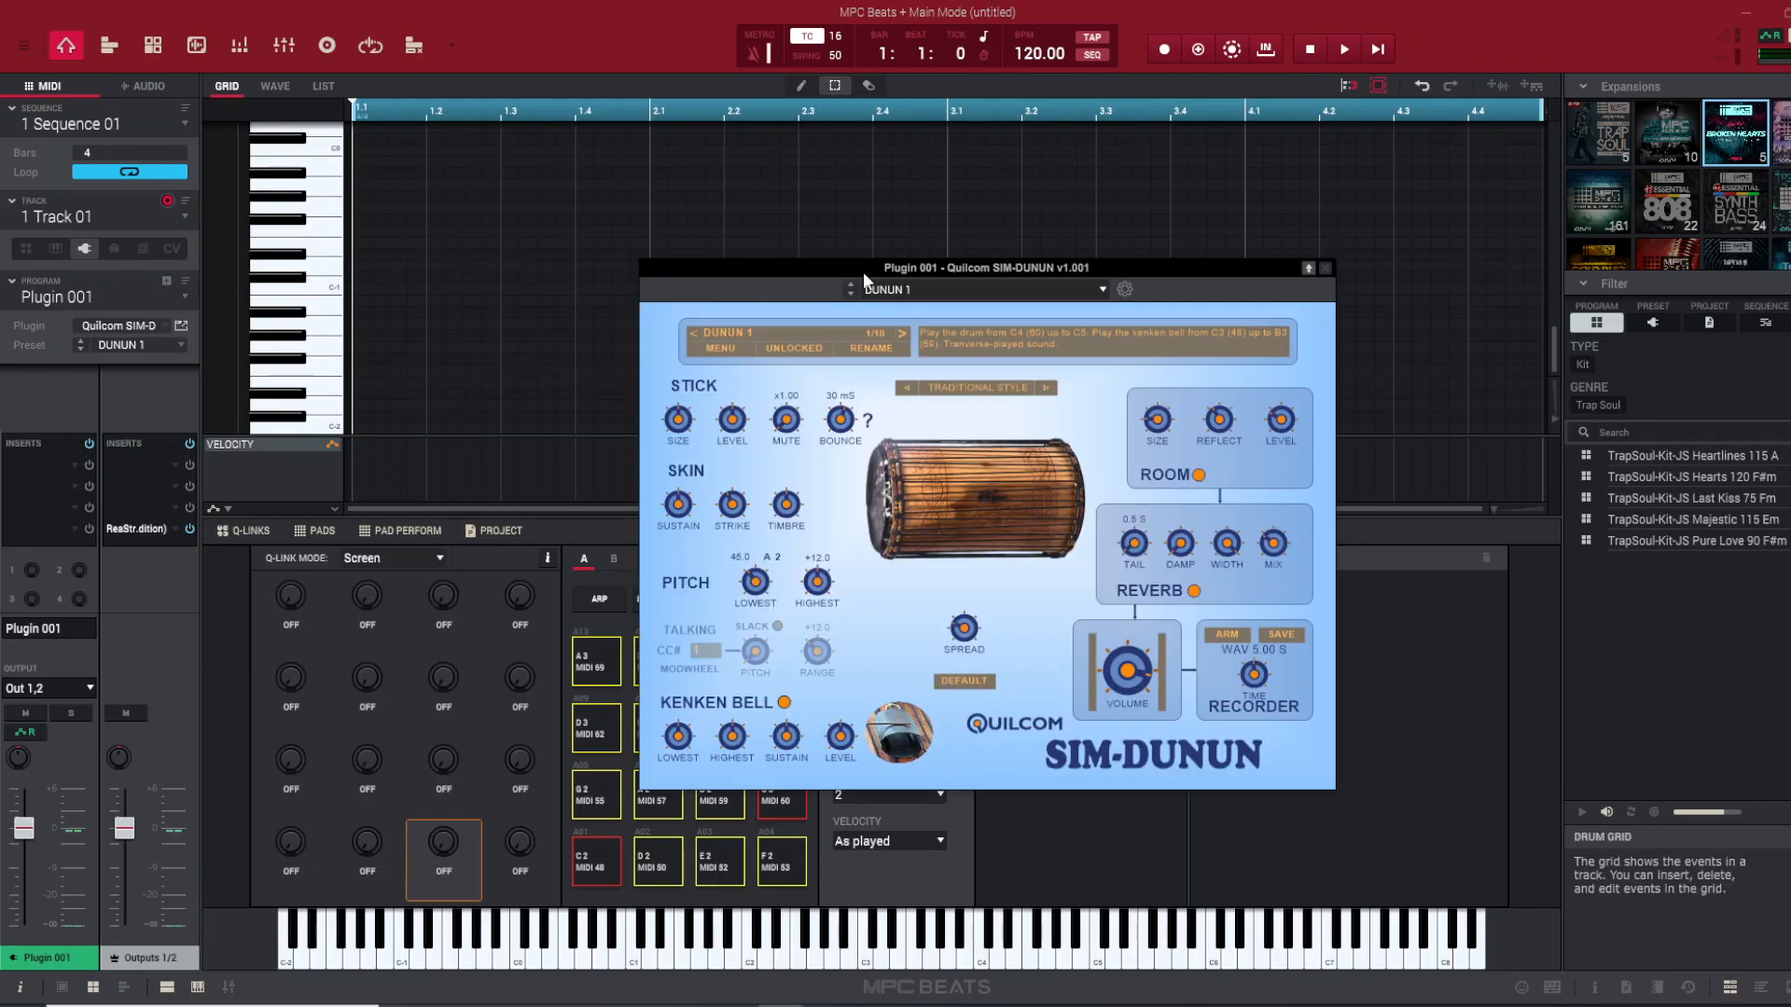